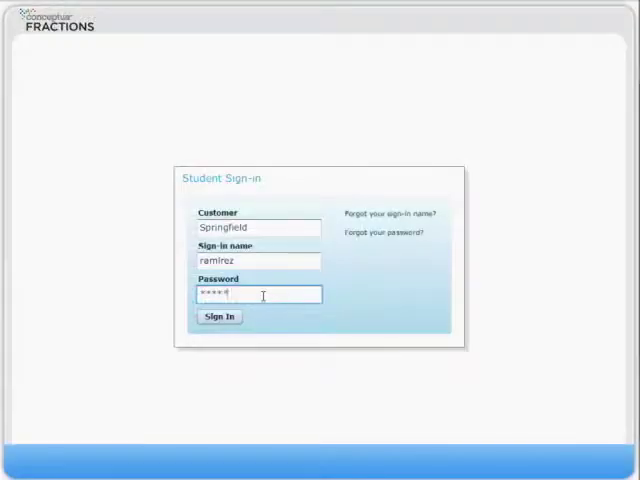
# Step: Submit the Student Sign-in form to open the assignments and progress page
pyautogui.click(218, 316)
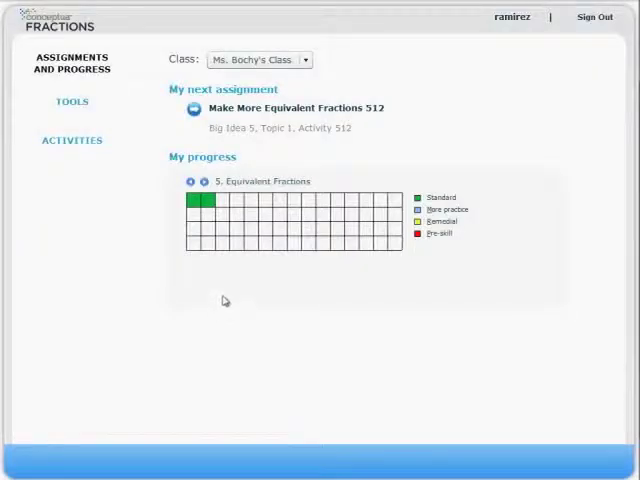
# Step: Start Make More Equivalent Fractions 512 and advance to the 1/2 = 2/4 circle problem
pyautogui.click(300, 108)
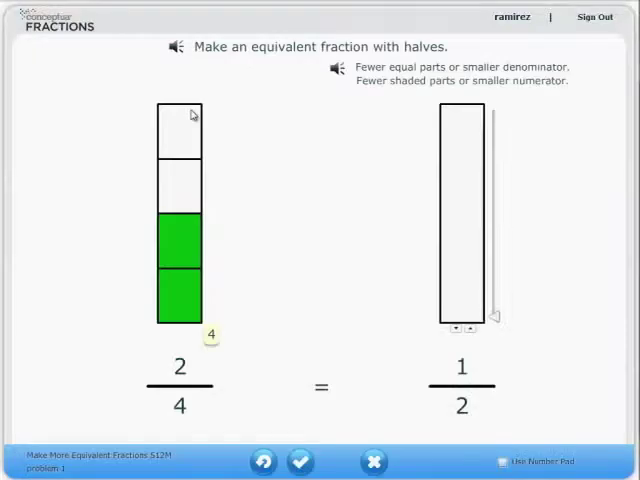
pyautogui.click(300, 461)
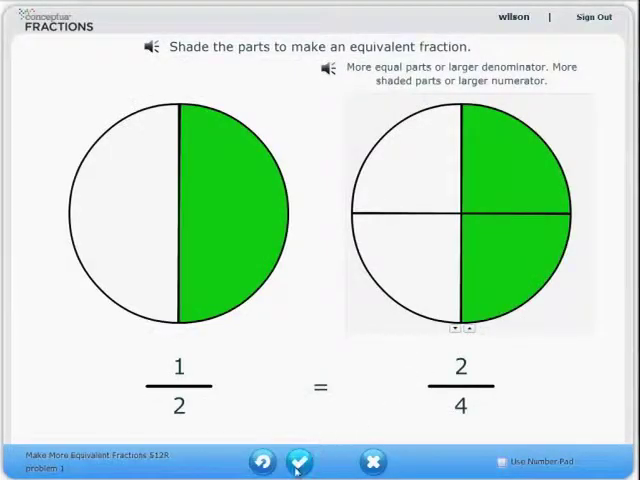
# Step: Check the 2/3 = 4/6 answer, then split the second bar into 15 parts
pyautogui.click(299, 462)
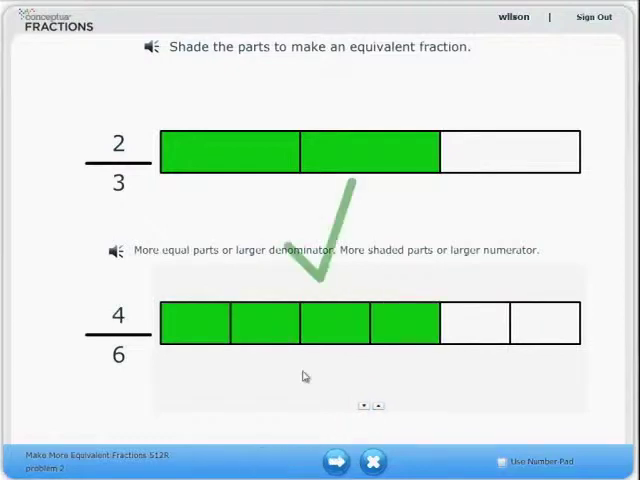
pyautogui.click(335, 461)
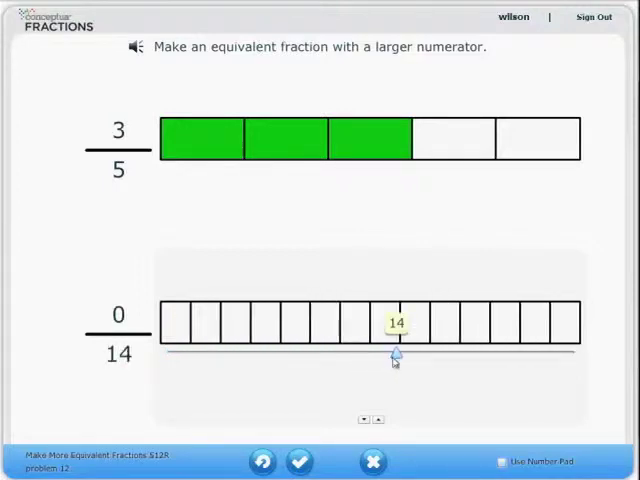
pyautogui.moveTo(397, 358); pyautogui.dragTo(412, 358)
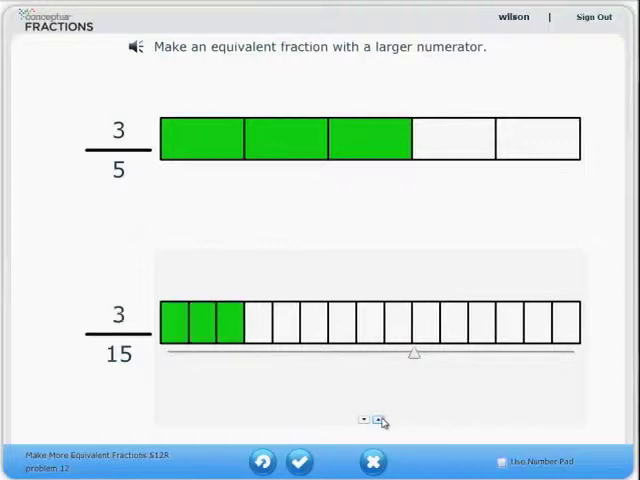
pyautogui.click(380, 419)
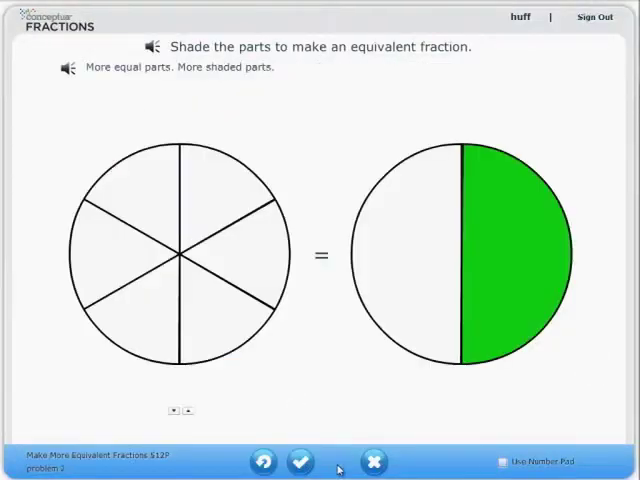
# Step: Exit activity 512P and open the Select an Activity list
pyautogui.click(215, 205)
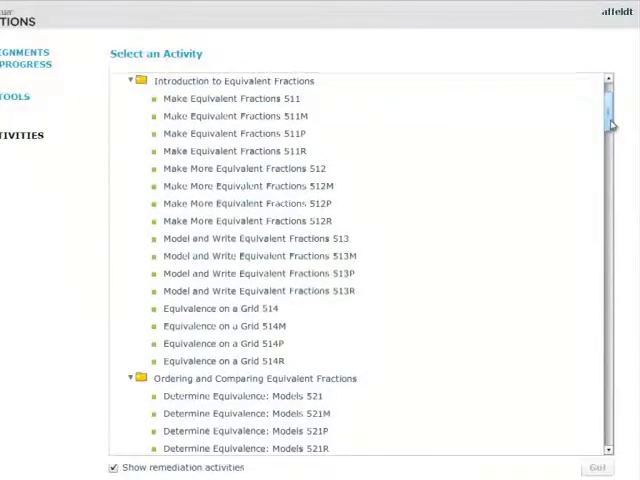
# Step: Scroll the activity list down to unit 7, Add and Subtract Unlike Fractions
pyautogui.scroll(-3)
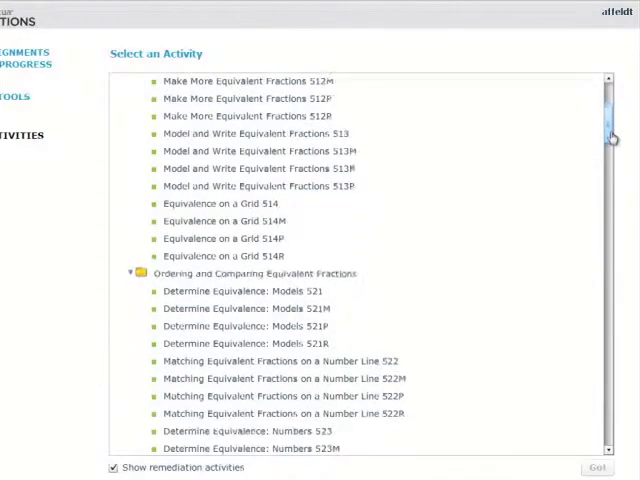
pyautogui.scroll(-3)
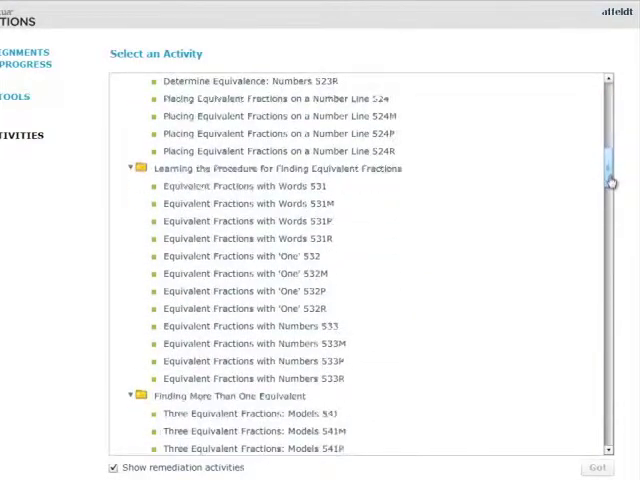
pyautogui.scroll(-3)
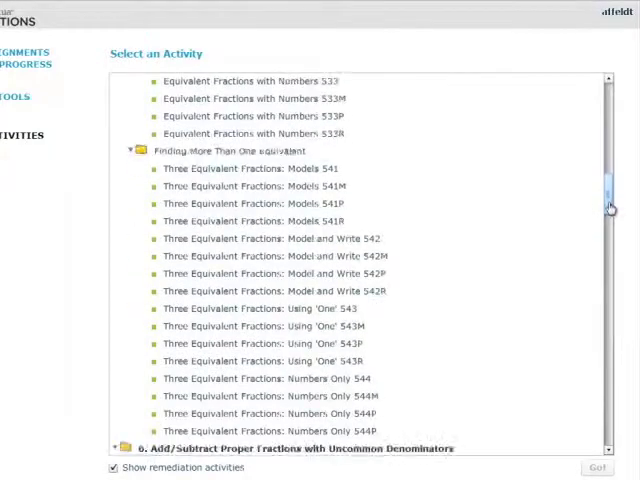
pyautogui.scroll(-3)
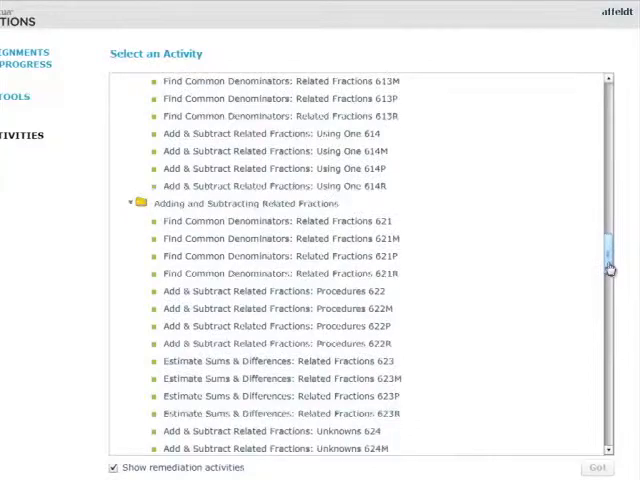
pyautogui.scroll(-3)
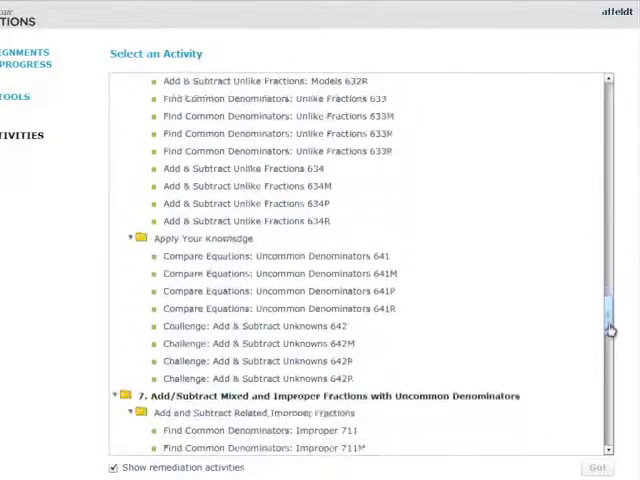
pyautogui.scroll(-3)
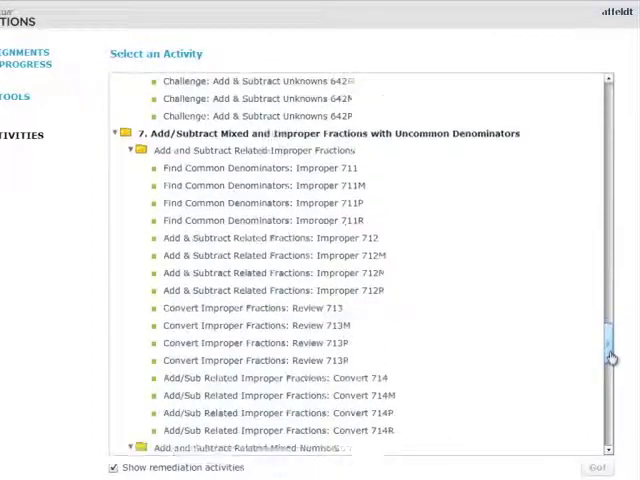
pyautogui.scroll(-3)
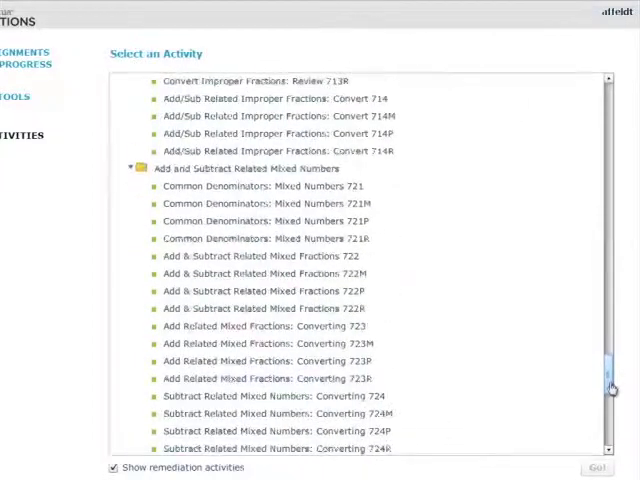
pyautogui.scroll(-3)
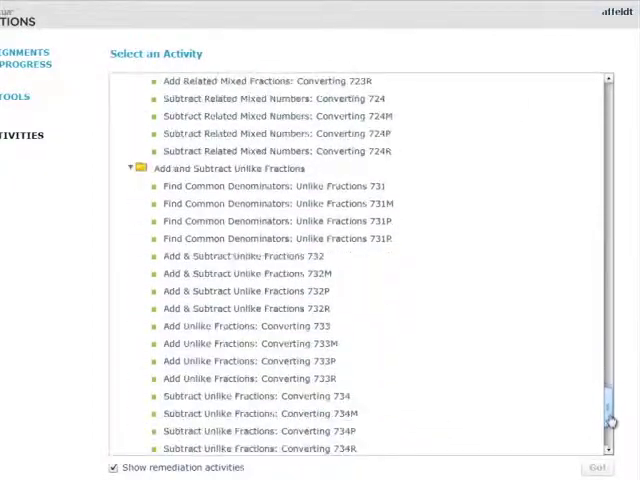